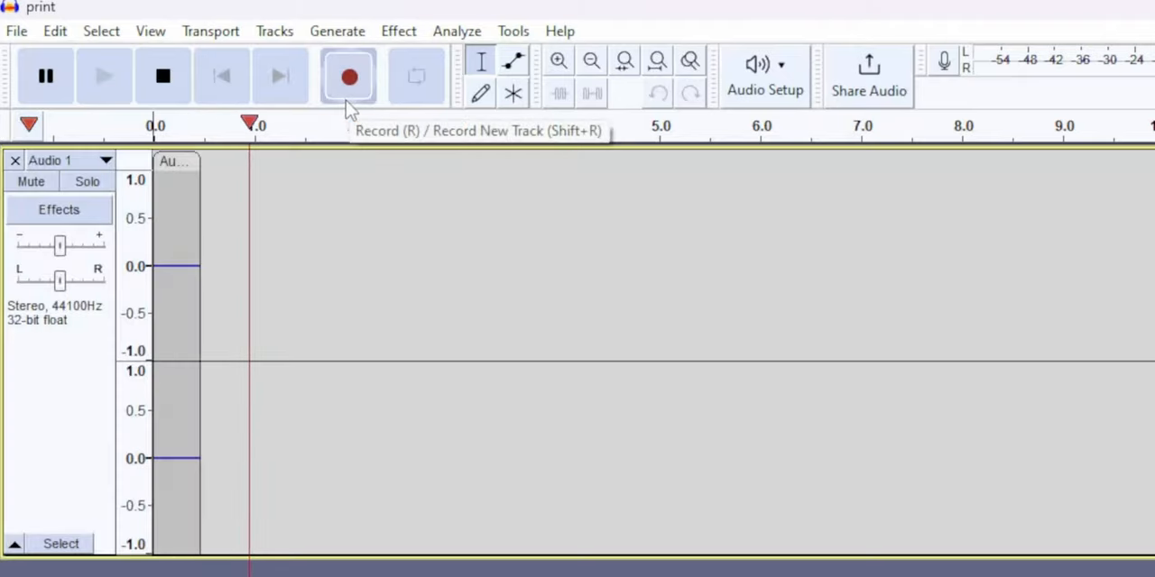
Start recording stereo audio into a new clip on the Audio 1 track.
left_click(349, 75)
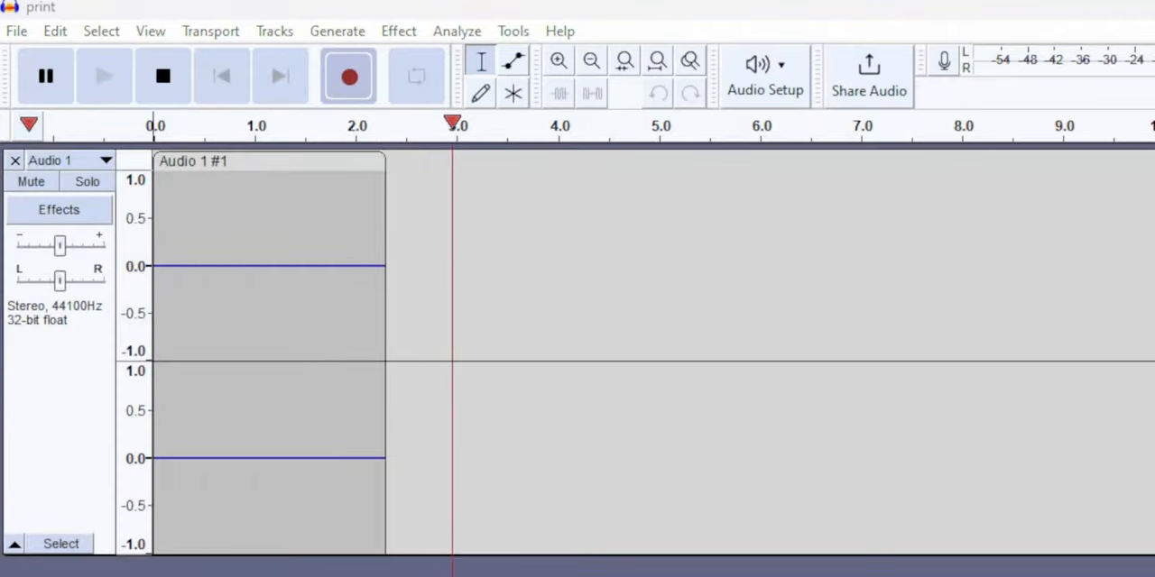